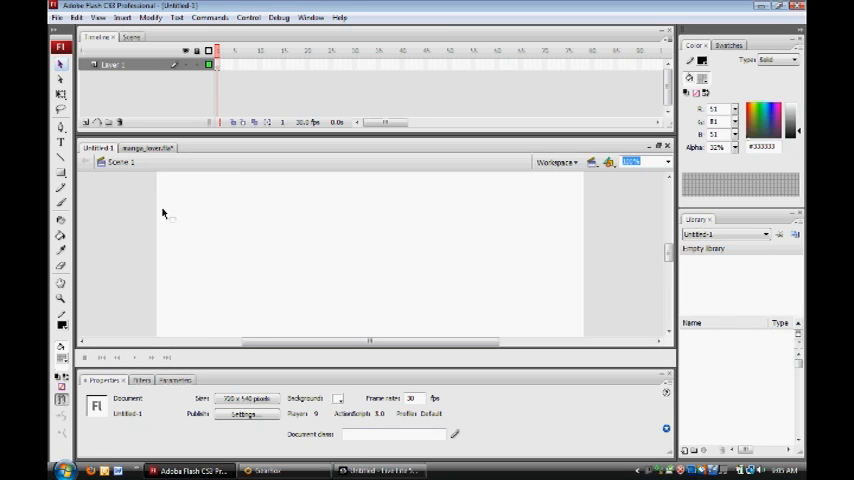
mouse_move(141, 160)
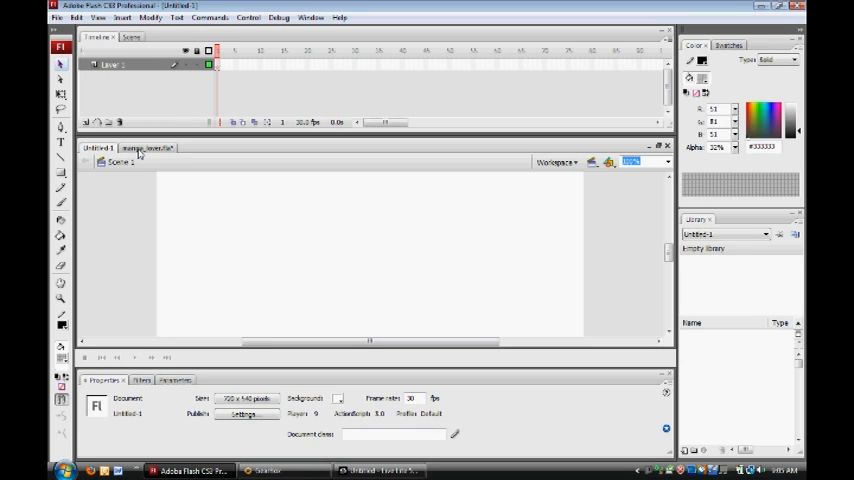
- Switch to manga_lover.fla and scroll its layers to reveal hair_mask and torso_mask
click(145, 147)
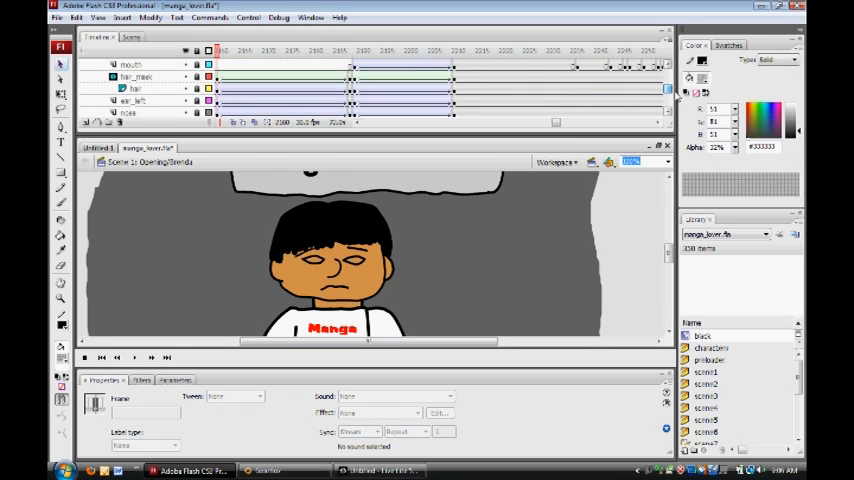
scroll(down, 3)
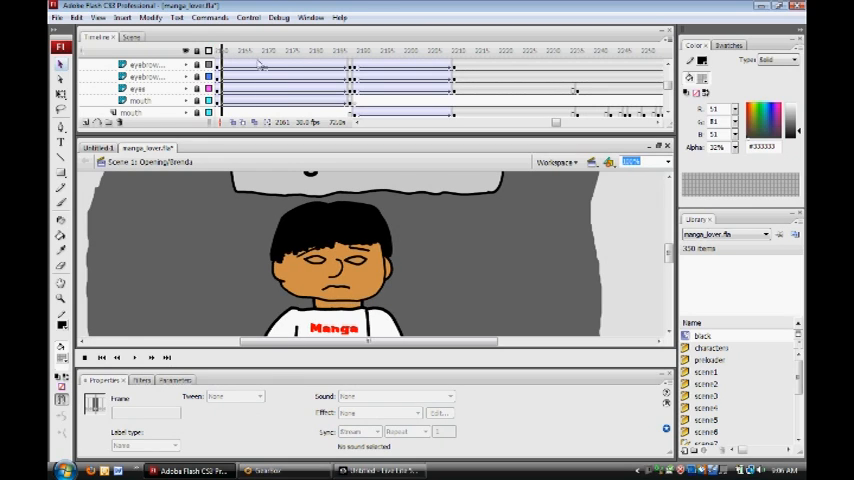
mouse_move(225, 52)
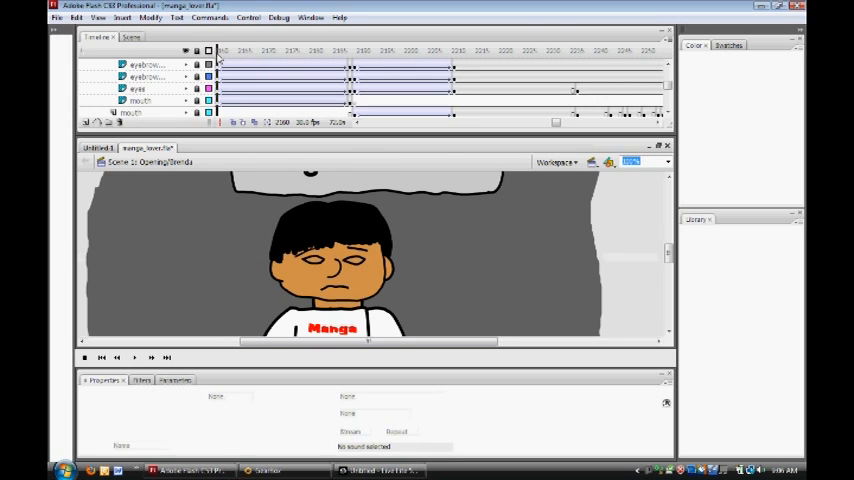
click(215, 51)
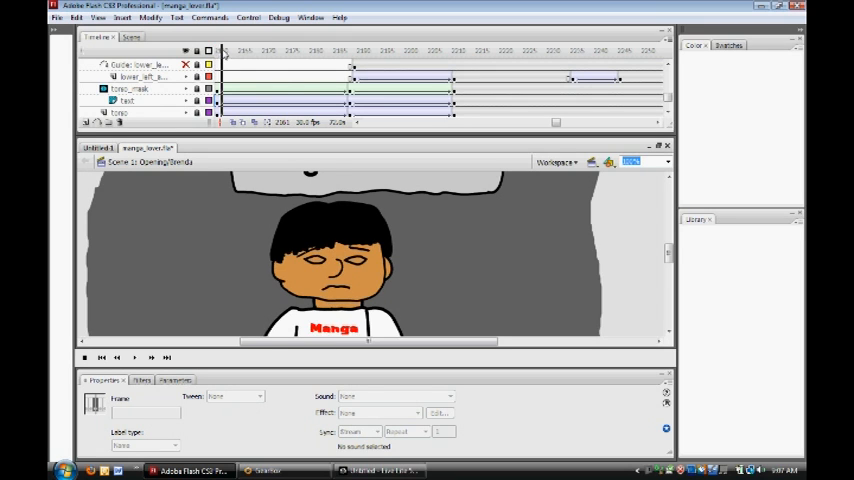
- Move the playhead to a later head-turn frame, then back near the start
click(364, 50)
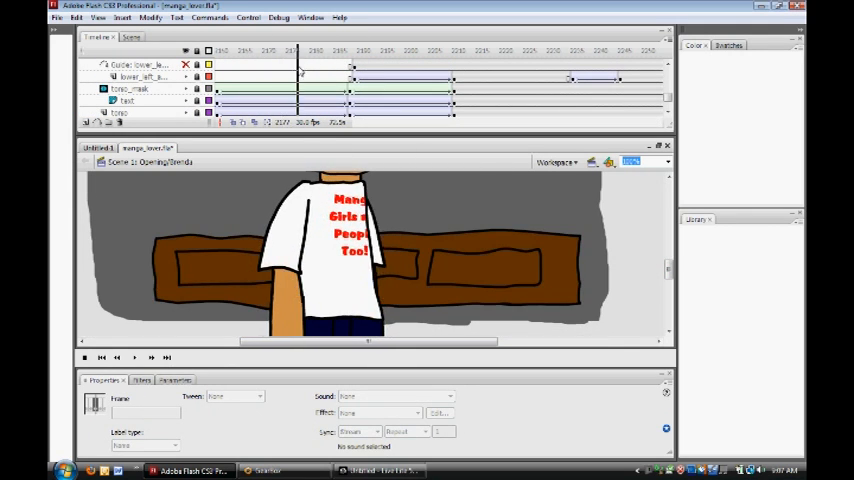
click(365, 50)
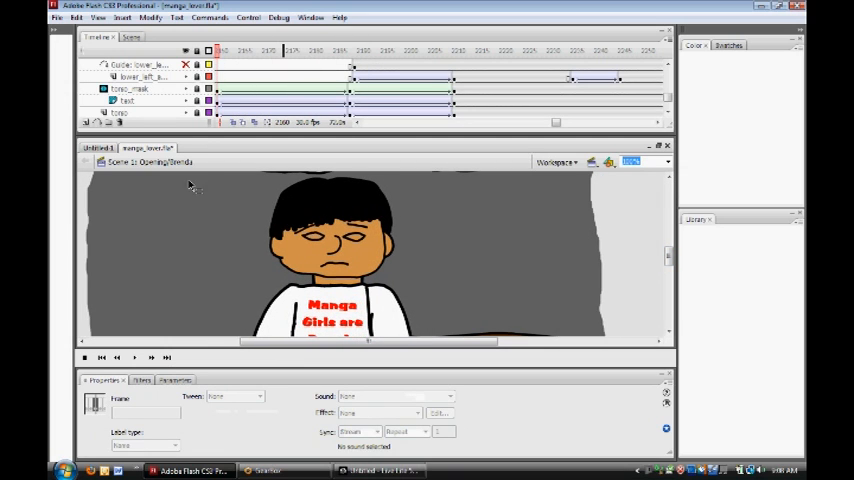
- Bring the blank Untitled-1 document to the front
click(96, 147)
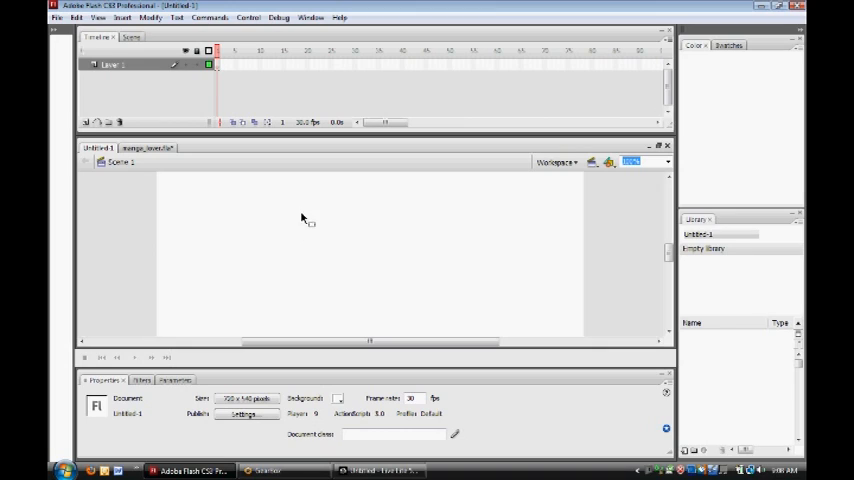
mouse_move(298, 260)
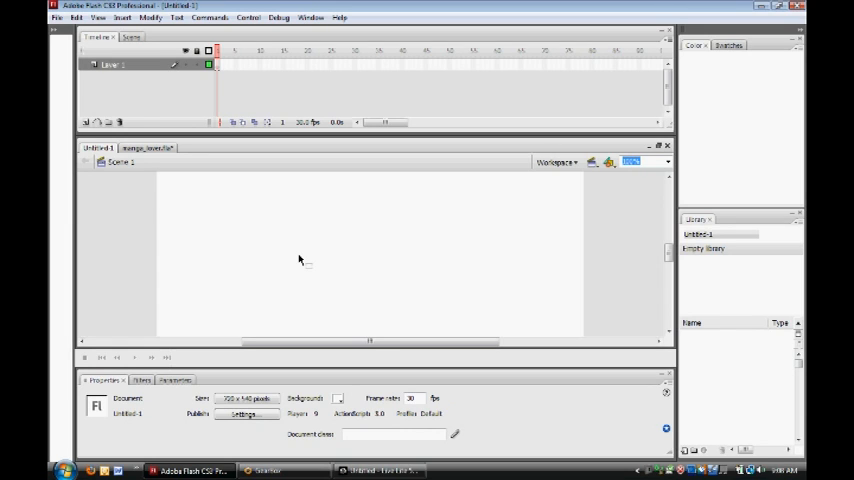
mouse_move(253, 262)
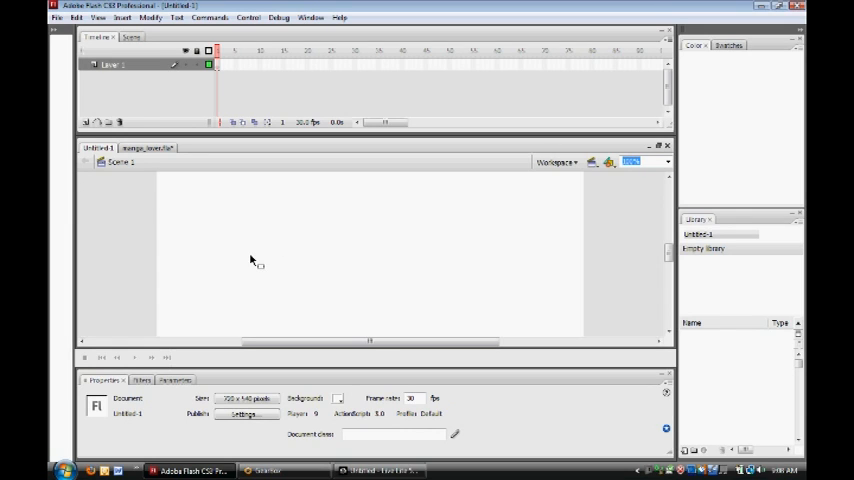
mouse_move(385, 305)
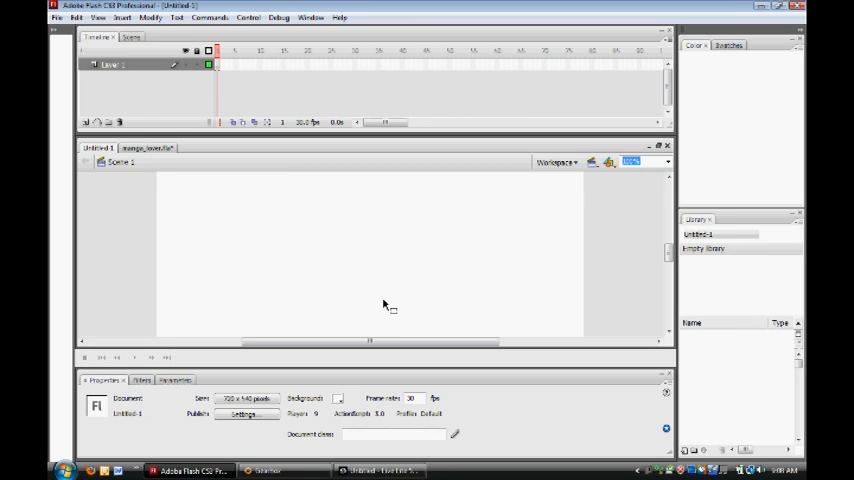
mouse_move(350, 264)
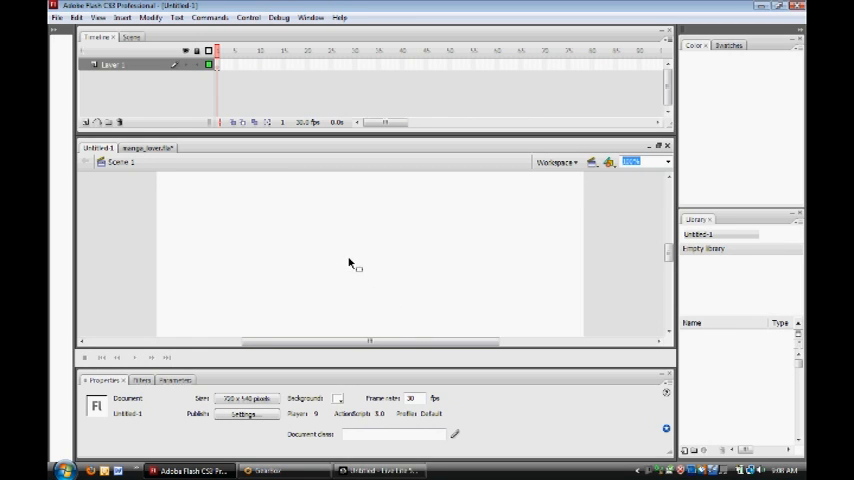
mouse_move(349, 260)
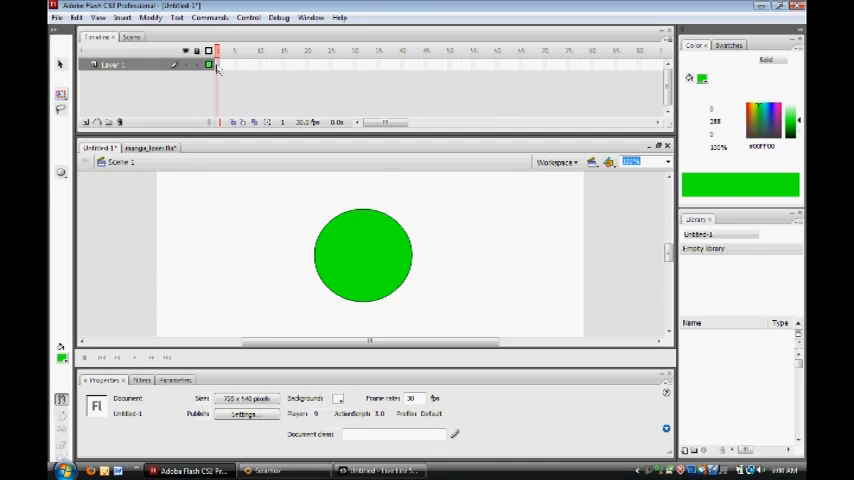
- Select Layer 1's frame contents and the green circle's fill
click(363, 255)
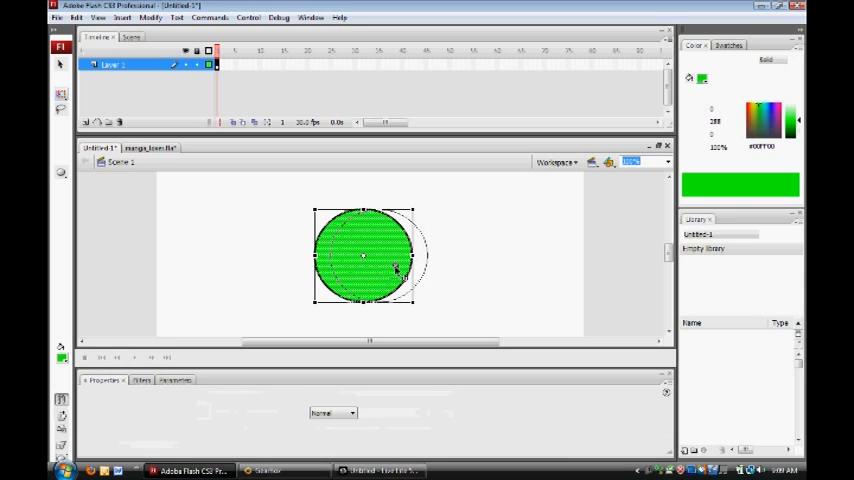
click(500, 300)
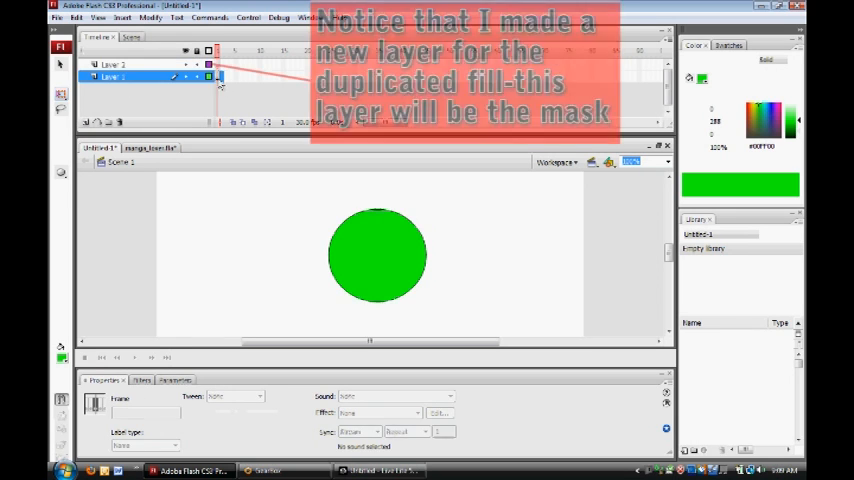
- Open Layer 2's context menu for the mask command, then select and deselect the green circle
click(378, 255)
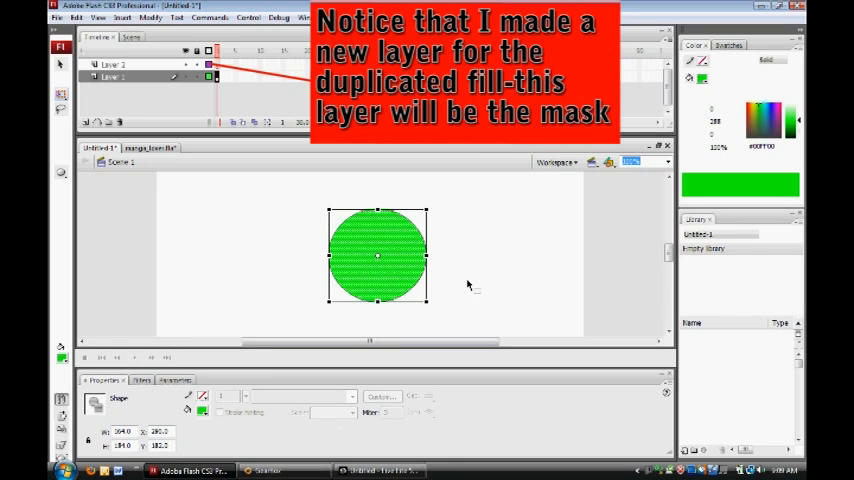
click(470, 285)
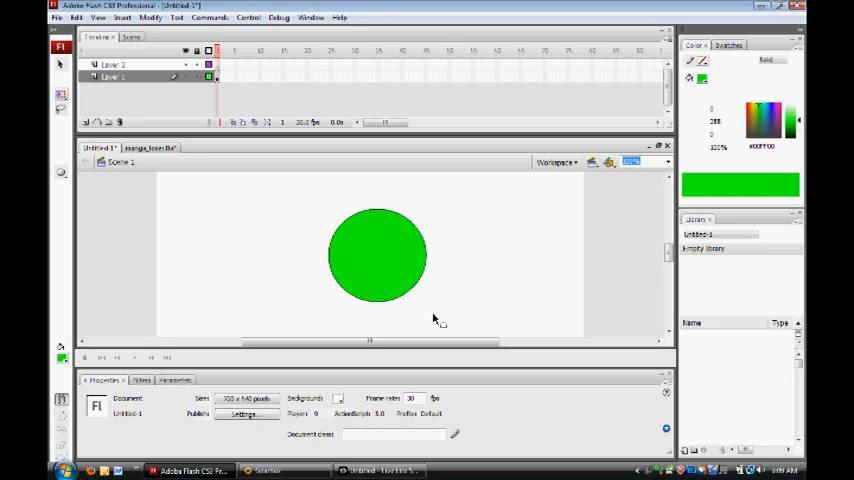
mouse_move(372, 214)
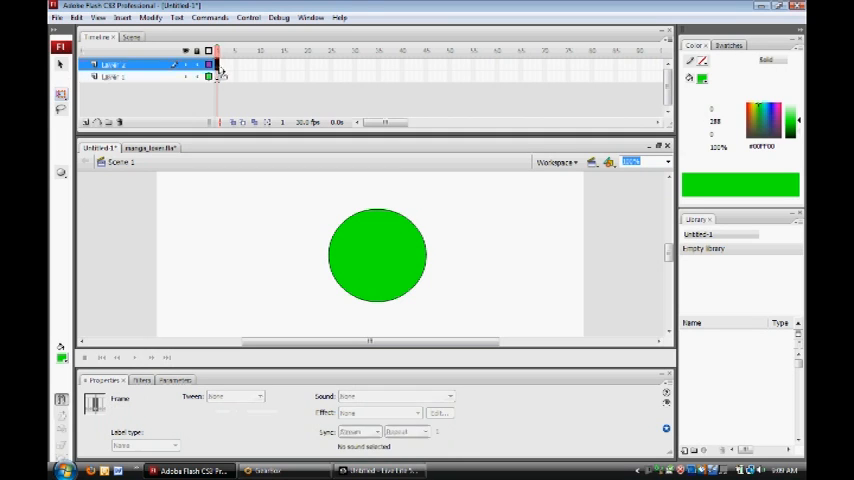
click(377, 254)
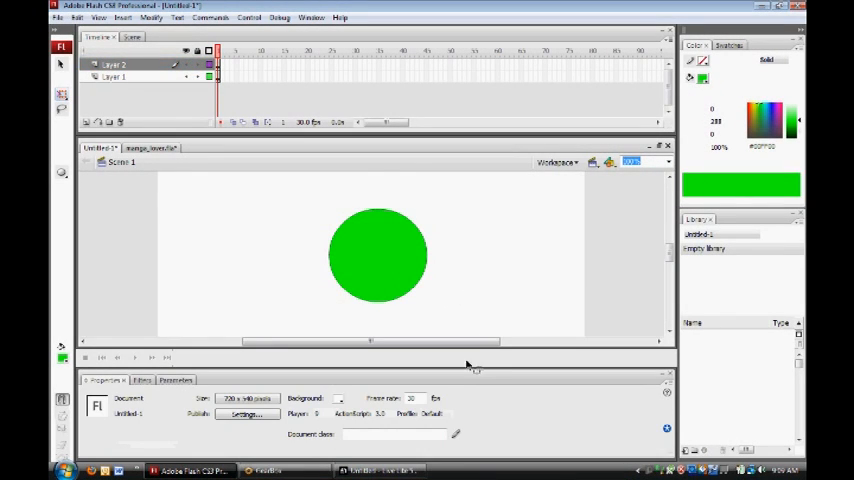
click(112, 64)
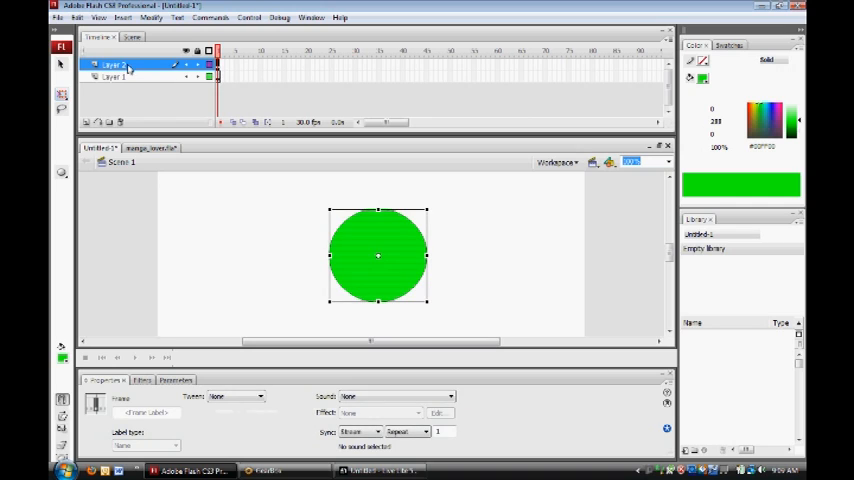
right_click(112, 65)
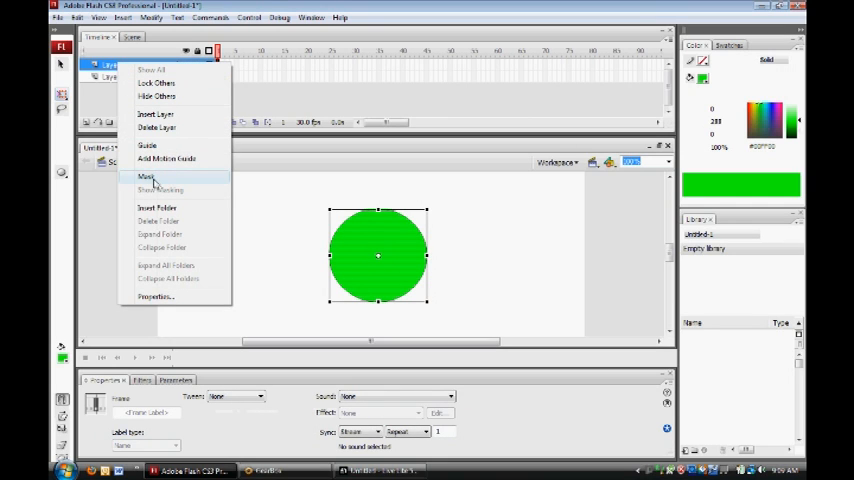
click(146, 177)
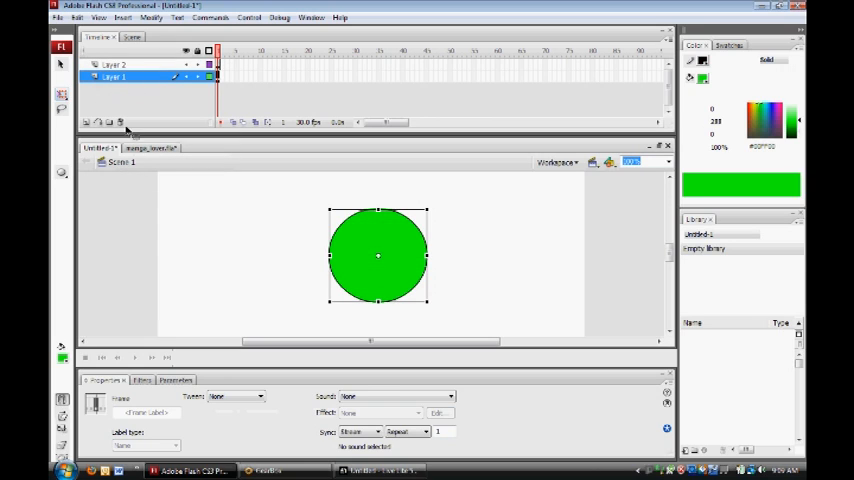
click(449, 317)
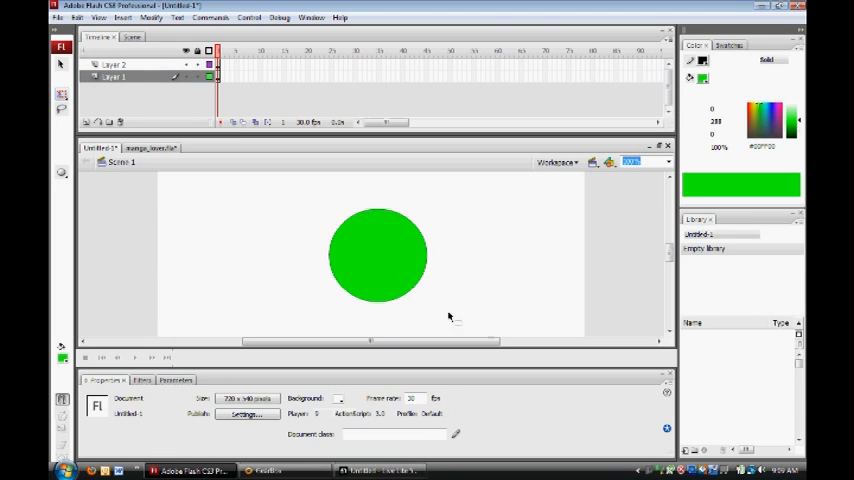
mouse_move(109, 98)
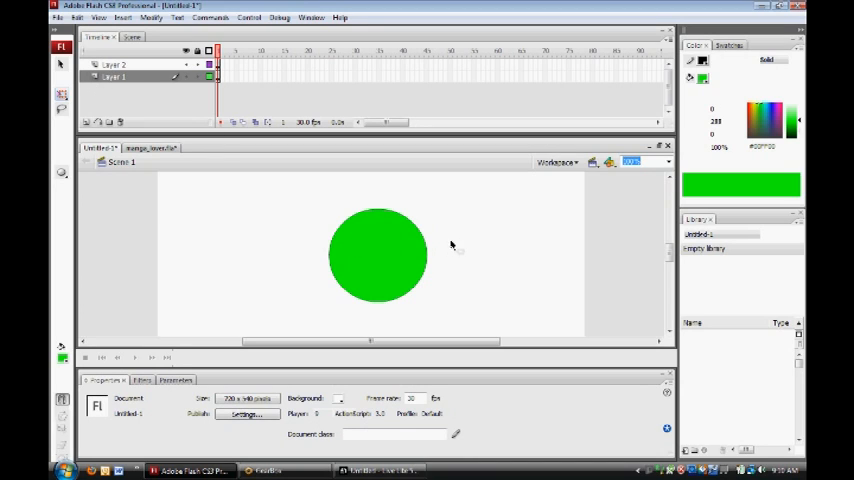
mouse_move(467, 255)
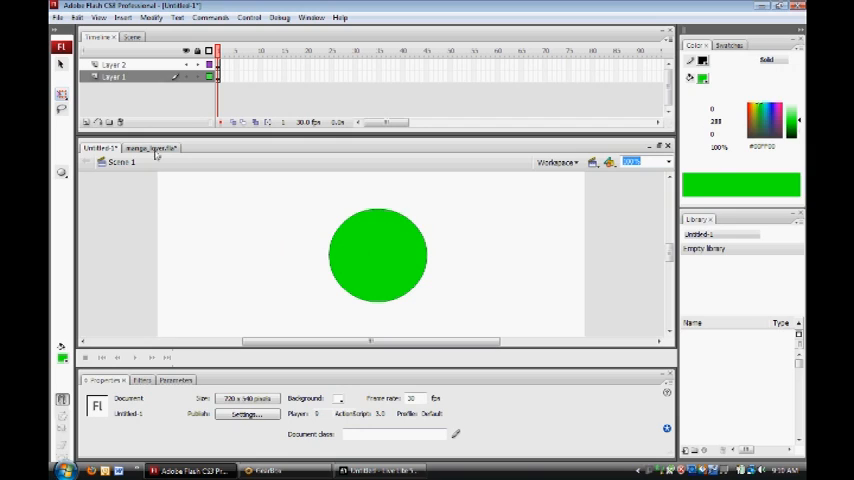
- Insert Layer 3 above Layer 1 and choose light blue #00CCCC as the paint colour
click(115, 76)
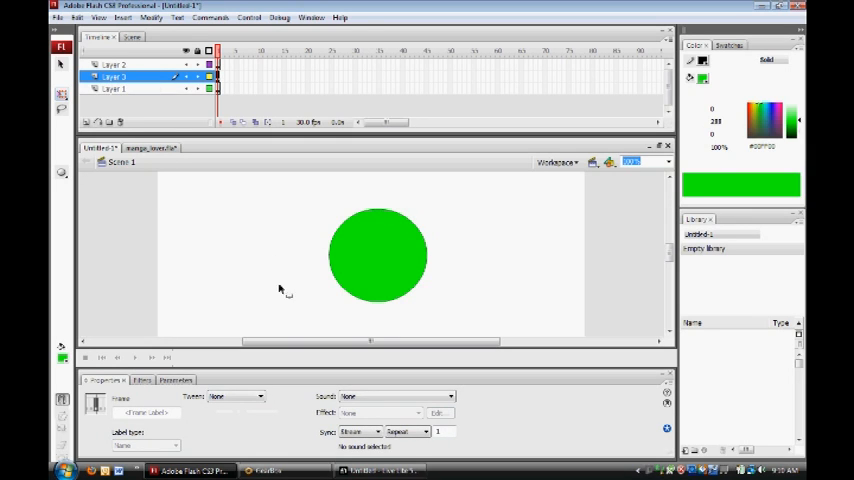
mouse_move(307, 293)
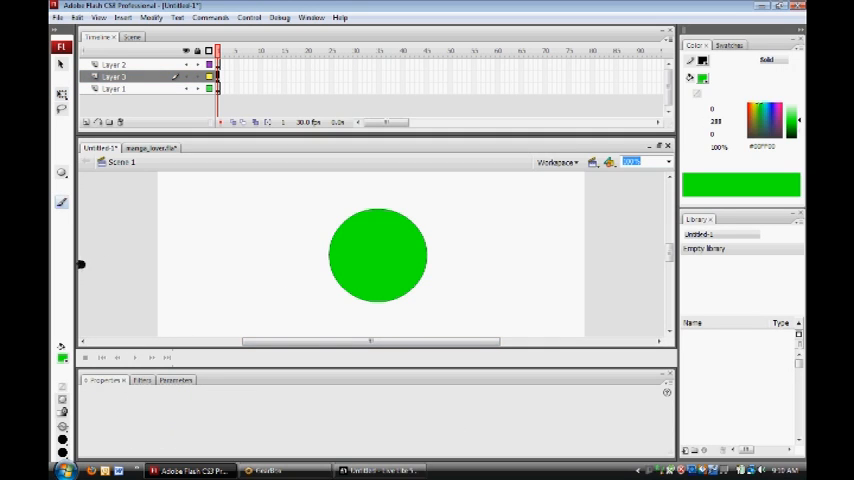
click(61, 189)
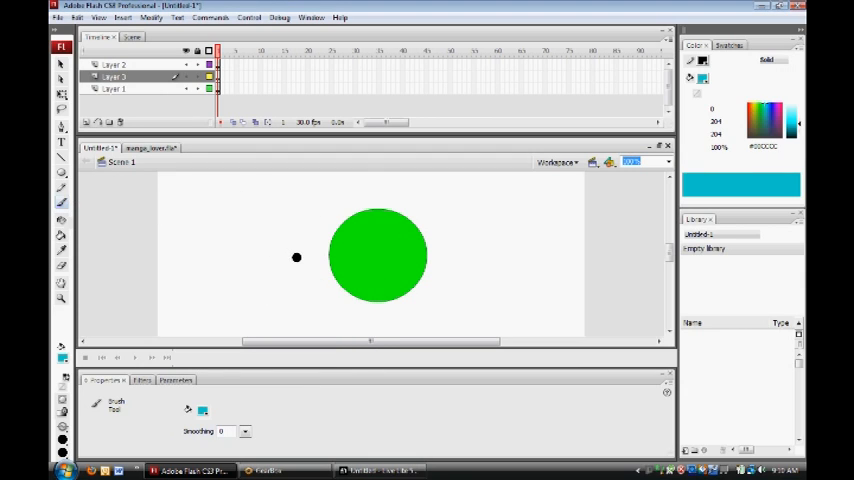
- Brush several irregular light blue blobs to the left of the circle
drag(297, 258, 283, 303)
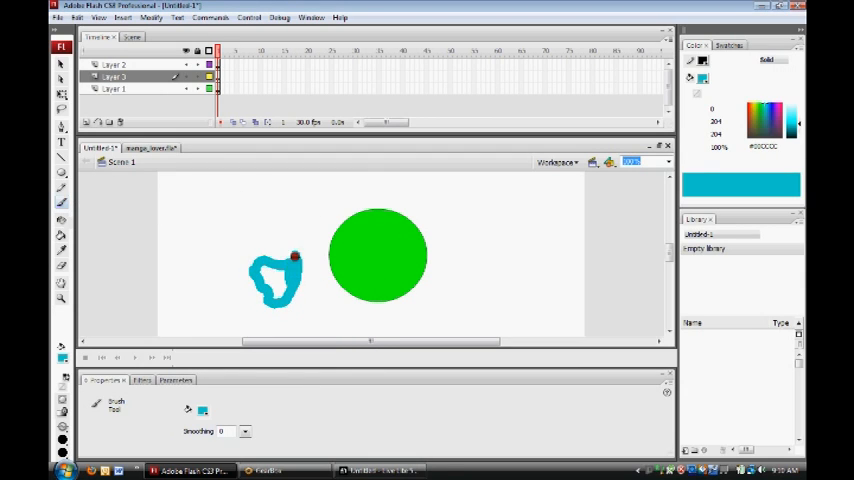
drag(280, 260, 275, 290)
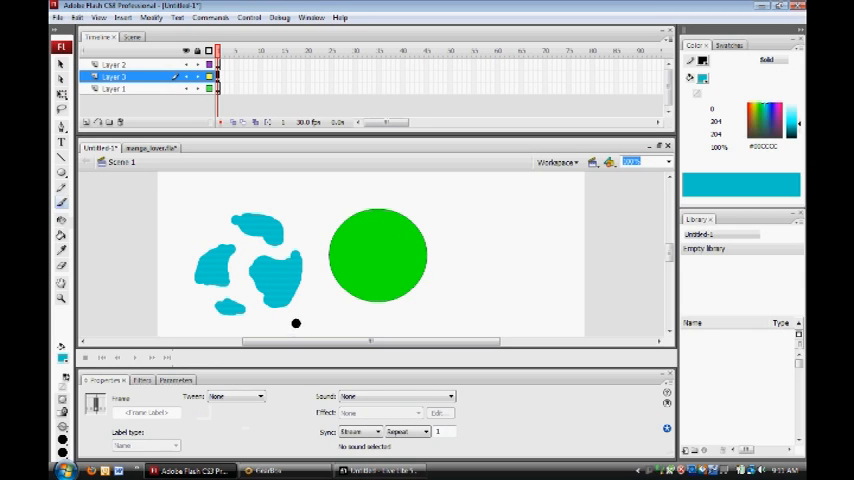
drag(296, 323, 286, 272)
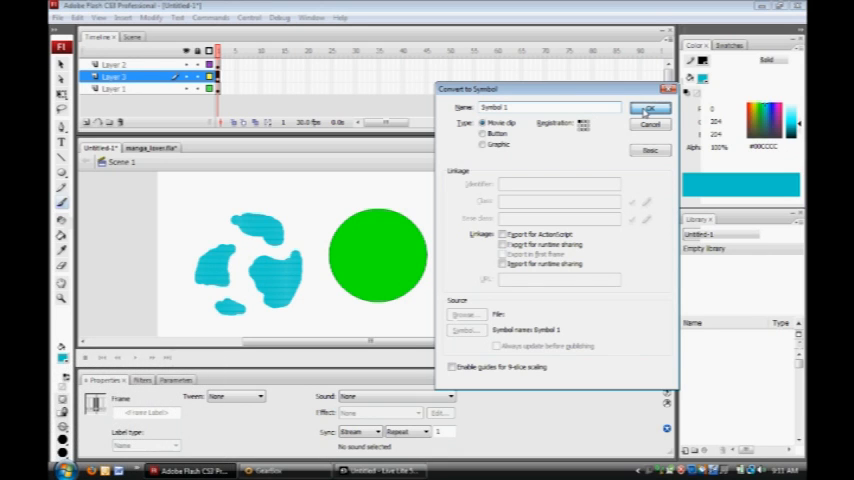
- Confirm Symbol 1 as a movie clip, rename Layer 2 to mask, and select frame 30 on Layer 3
click(649, 108)
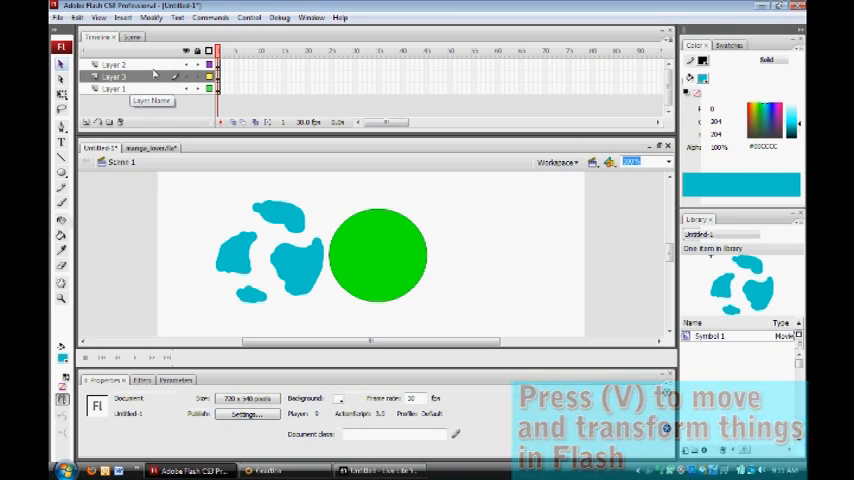
click(113, 89)
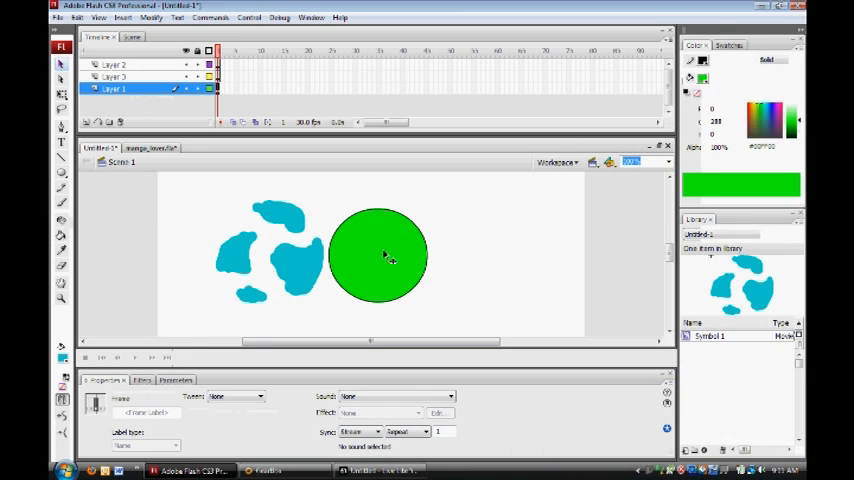
mouse_move(390, 263)
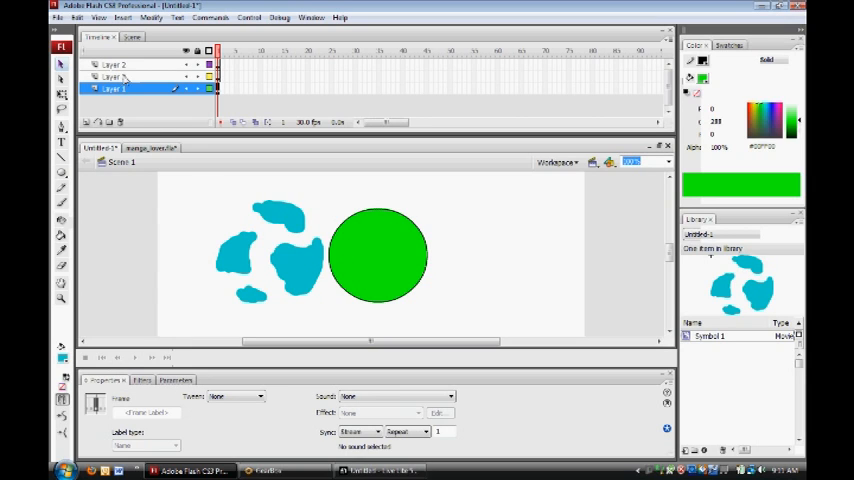
click(112, 76)
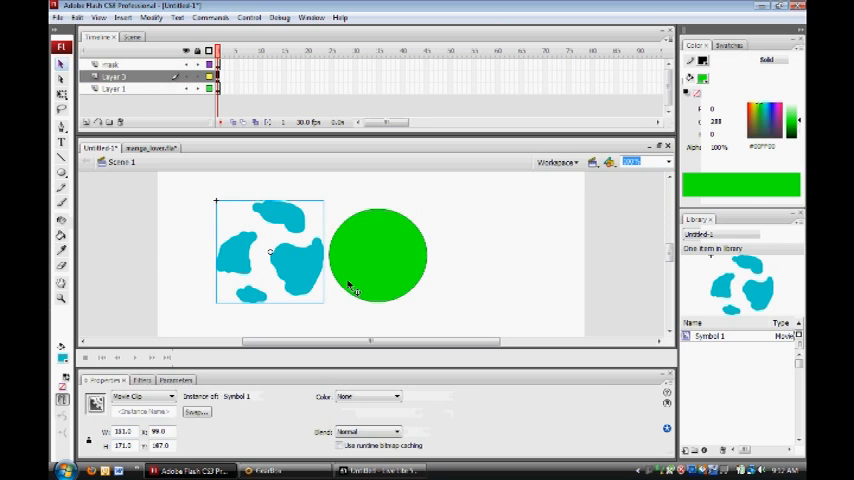
mouse_move(127, 72)
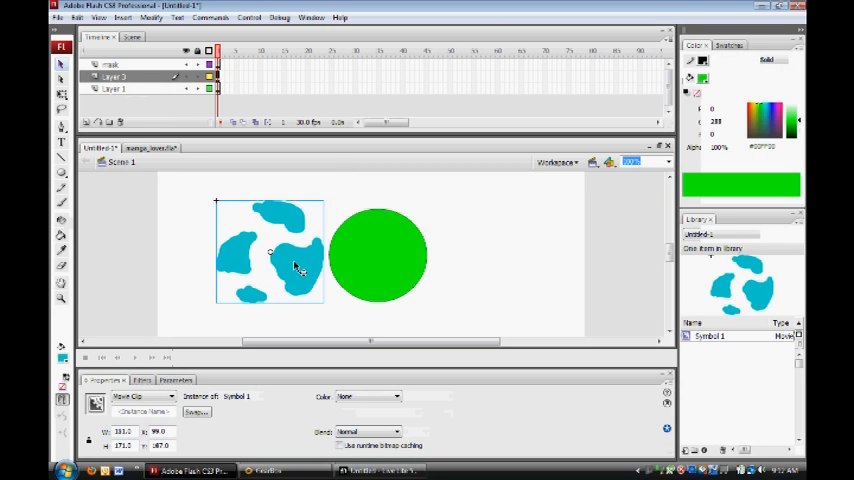
mouse_move(311, 82)
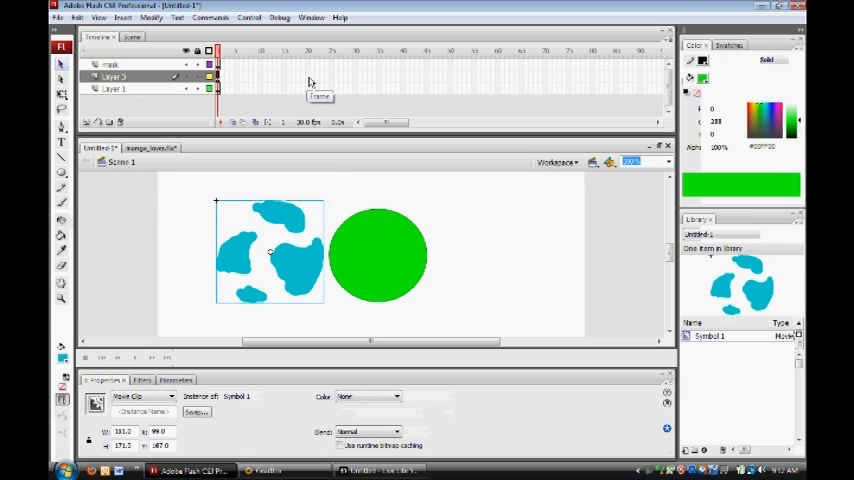
click(355, 76)
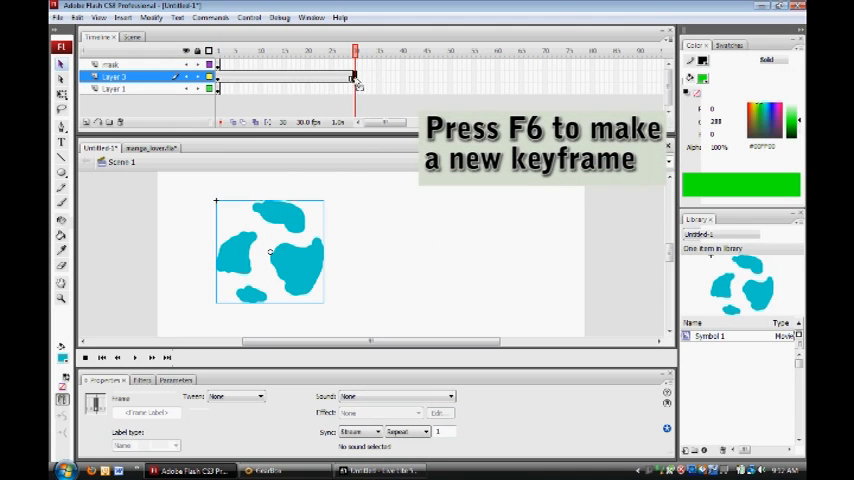
- Extend the mask layer and Layer 1 to frame 30 with F5
click(110, 64)
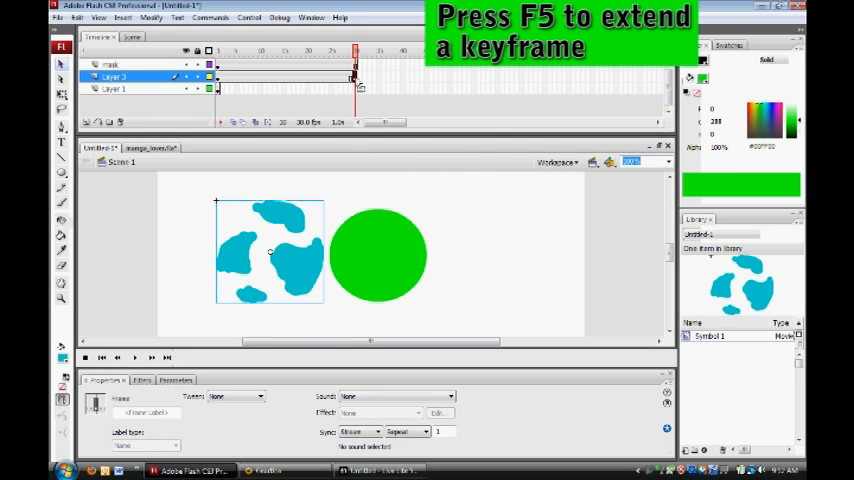
key(f5)
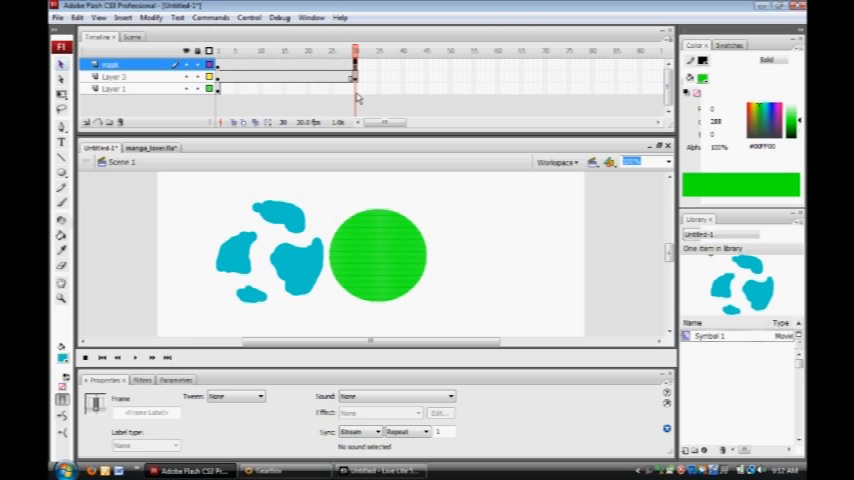
click(113, 89)
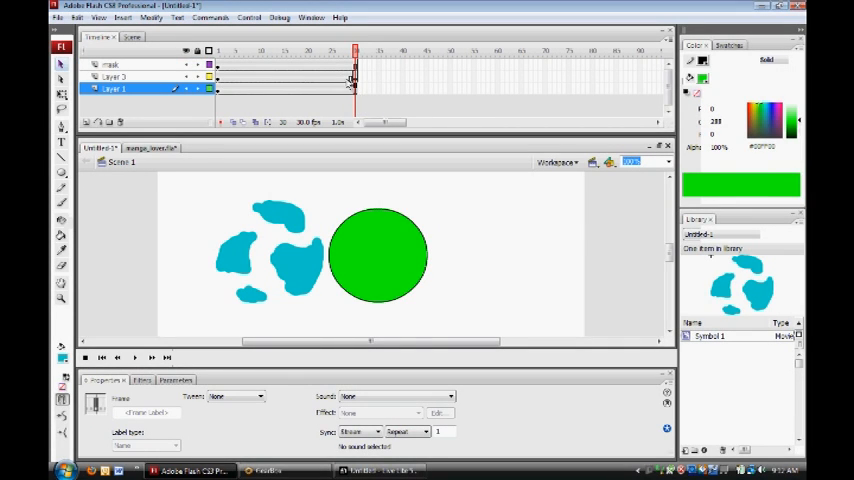
click(115, 76)
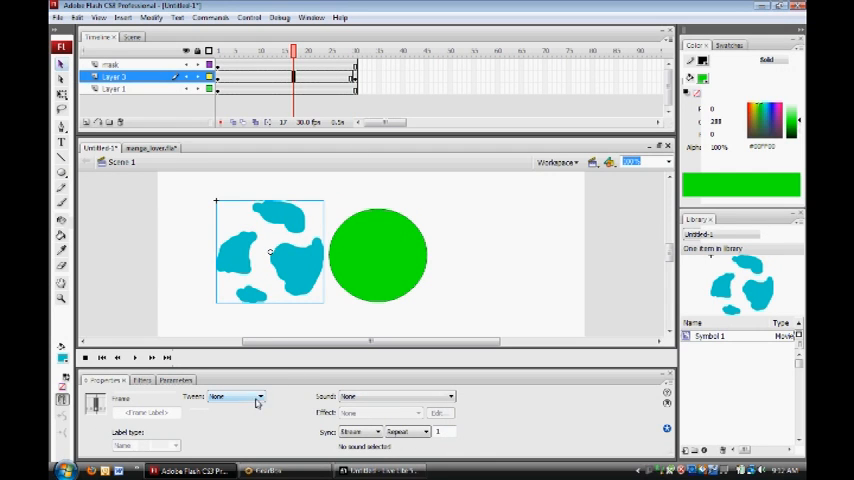
- Give Layer 3 a motion tween and jump to frame 30 to preview the splotches
click(262, 397)
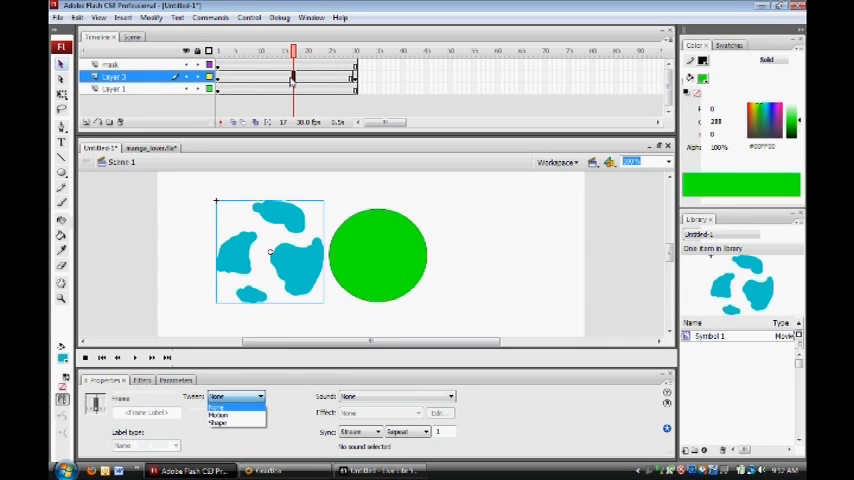
mouse_move(220, 420)
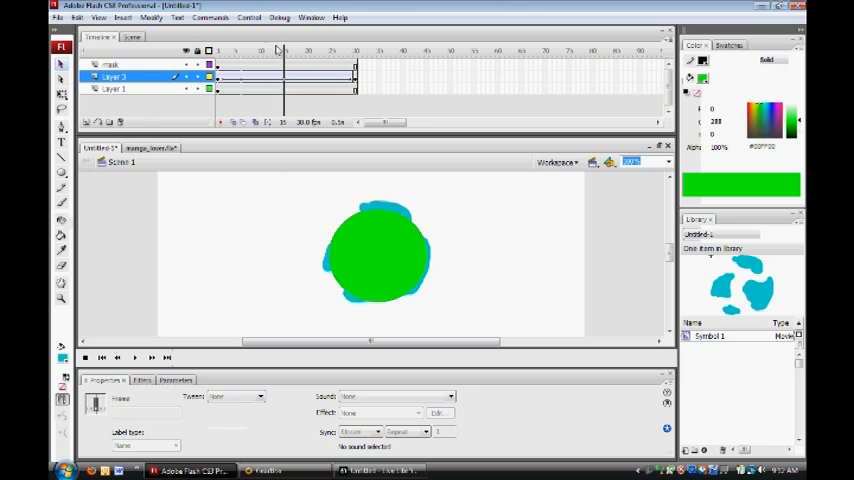
click(358, 50)
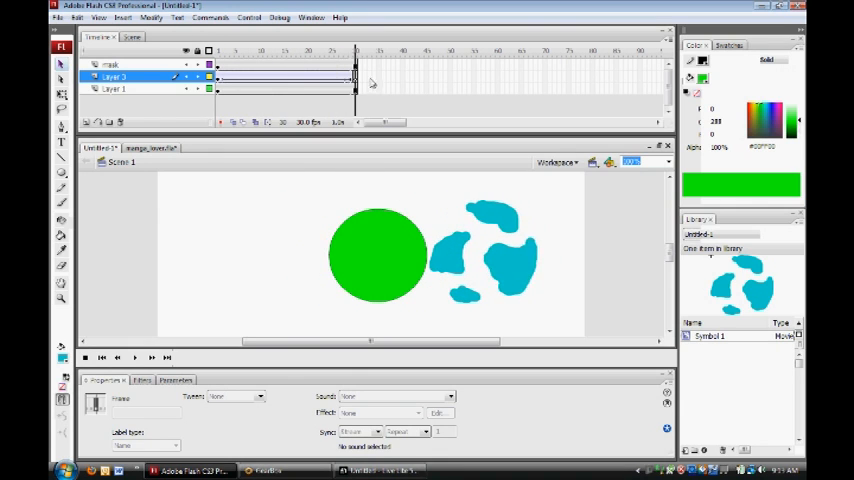
- View the splotch tween's end at frame 30, then bring up the circle layer's context menu
click(285, 50)
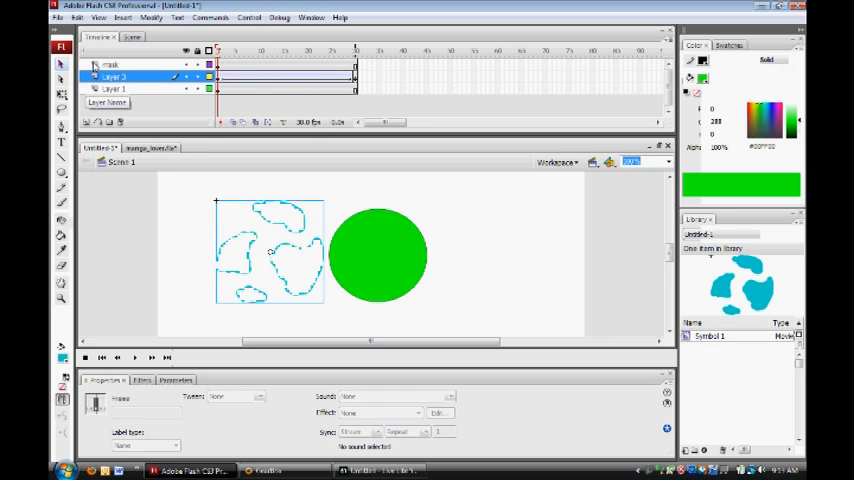
right_click(110, 64)
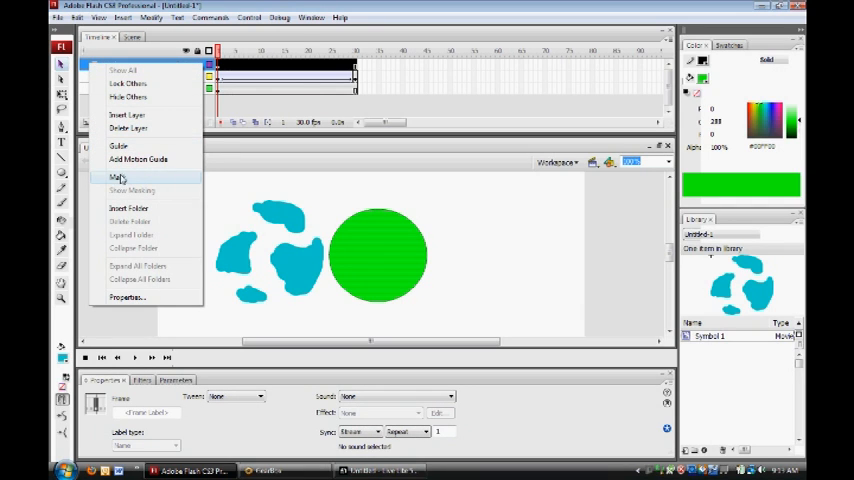
- Make the green circle layer a mask over Layer 3 and scrub to preview the masked splotches
click(118, 177)
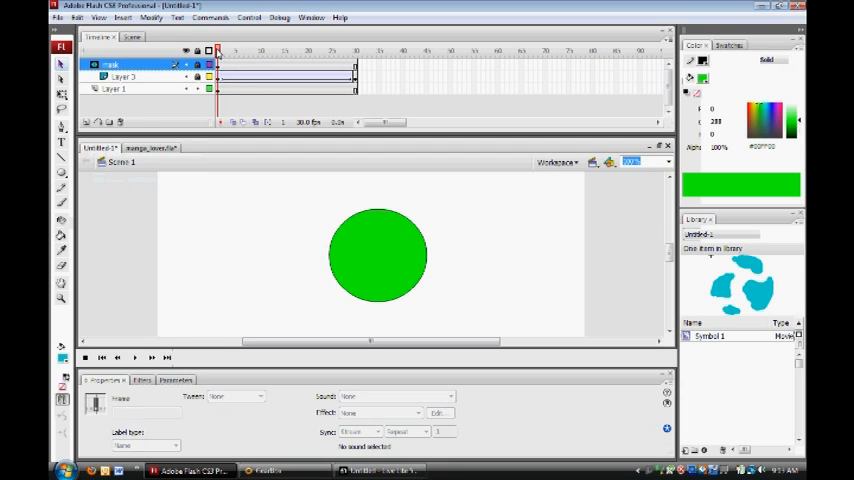
click(322, 50)
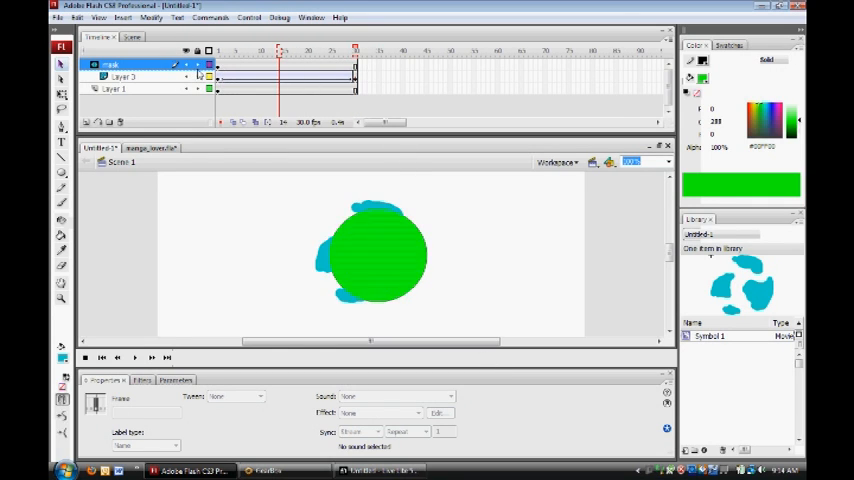
- Check Layer 3's motion tween properties, then bring manga_lover.fla to the front
click(122, 77)
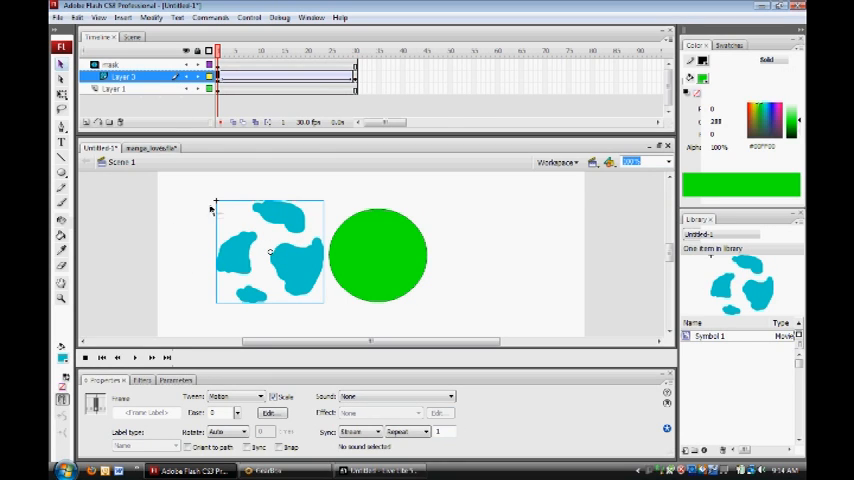
mouse_move(267, 318)
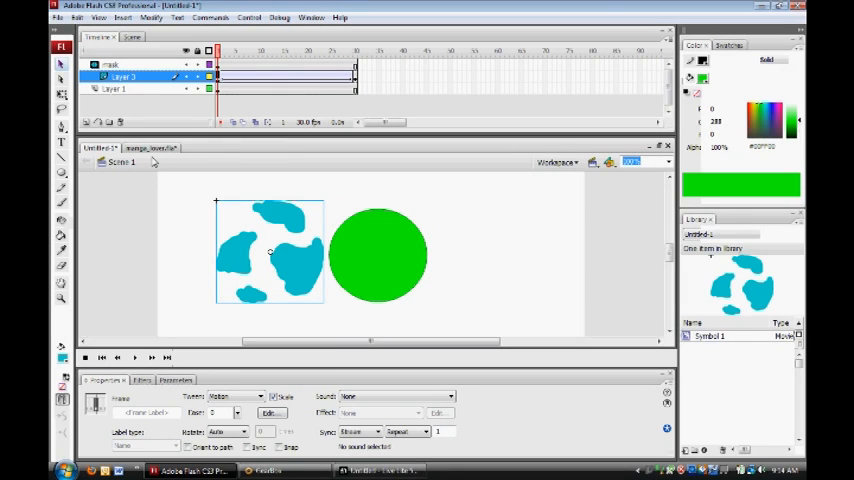
click(150, 148)
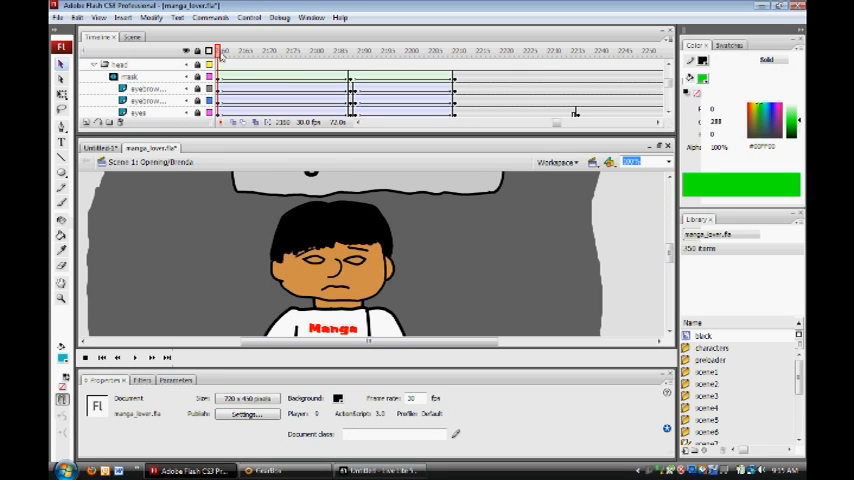
- Move the manga_lover playhead to a frame near the head-turn tween
click(319, 50)
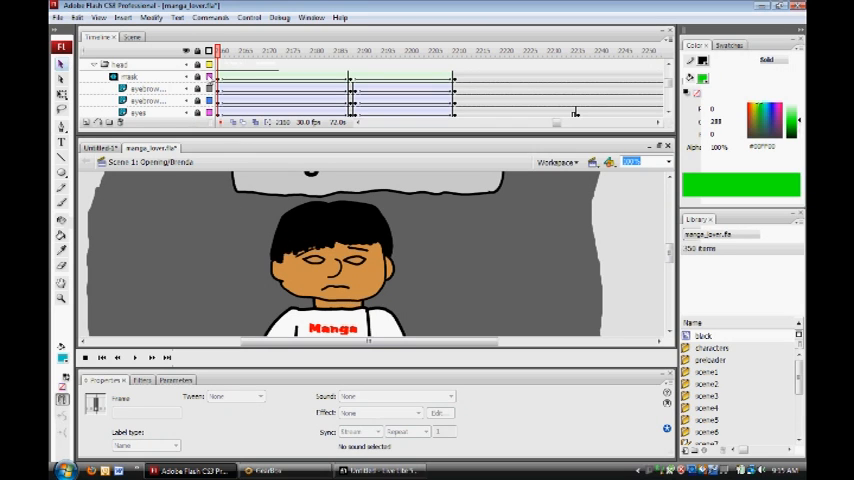
mouse_move(209, 50)
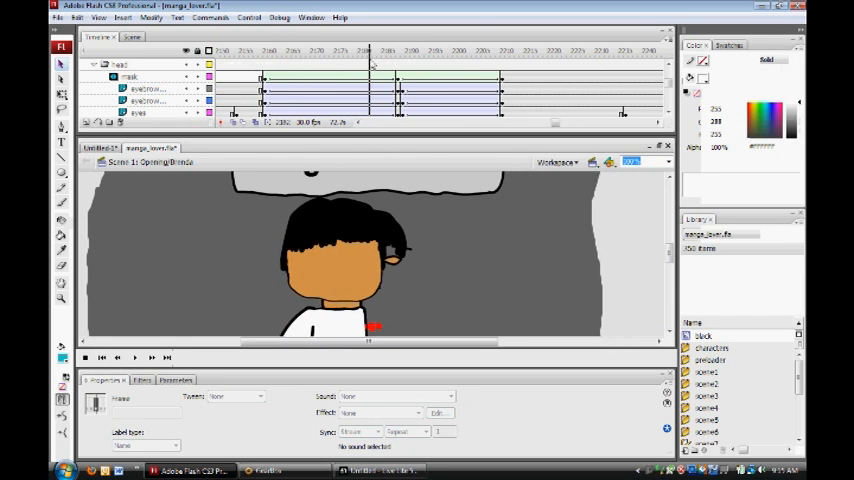
- Scrub the mask layer's frames to watch the boy turn sideways and face forward again
click(398, 50)
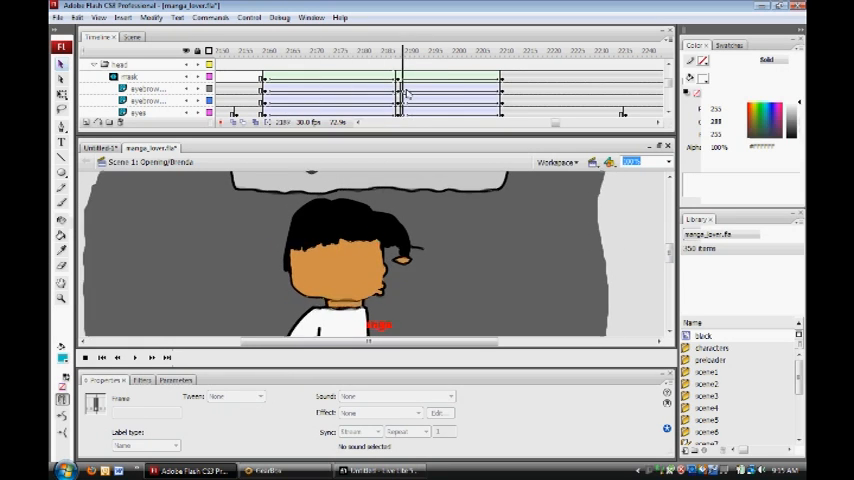
click(270, 50)
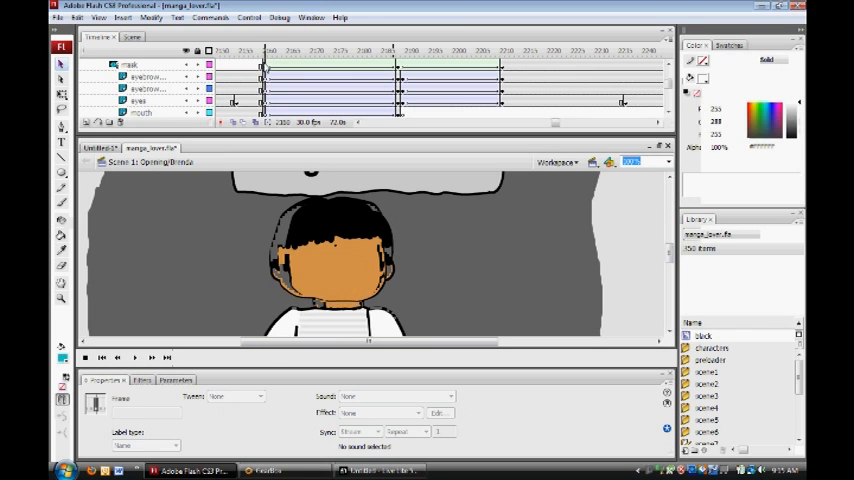
click(130, 64)
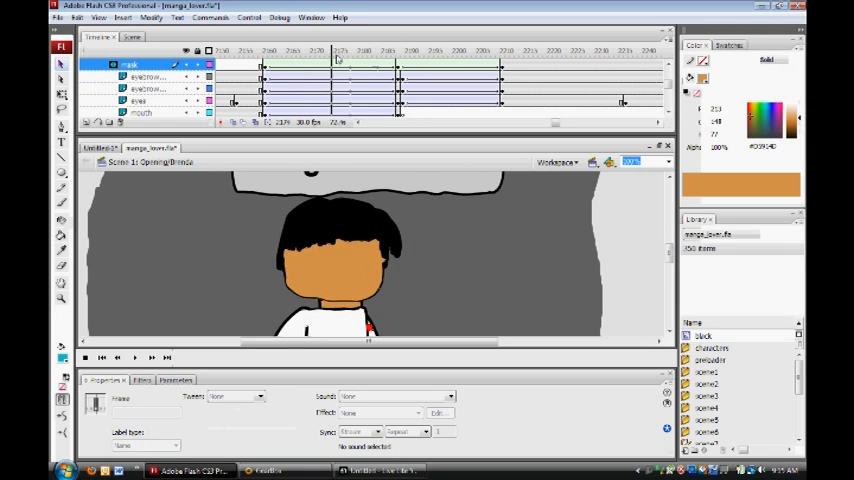
click(318, 50)
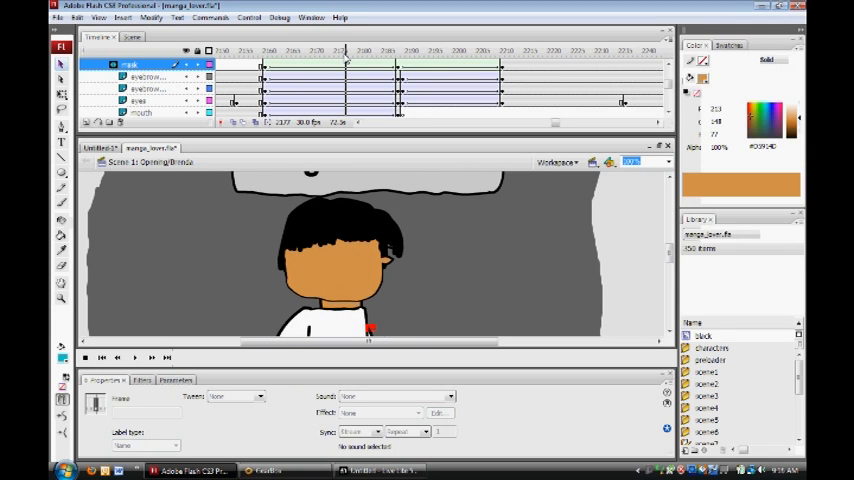
click(268, 50)
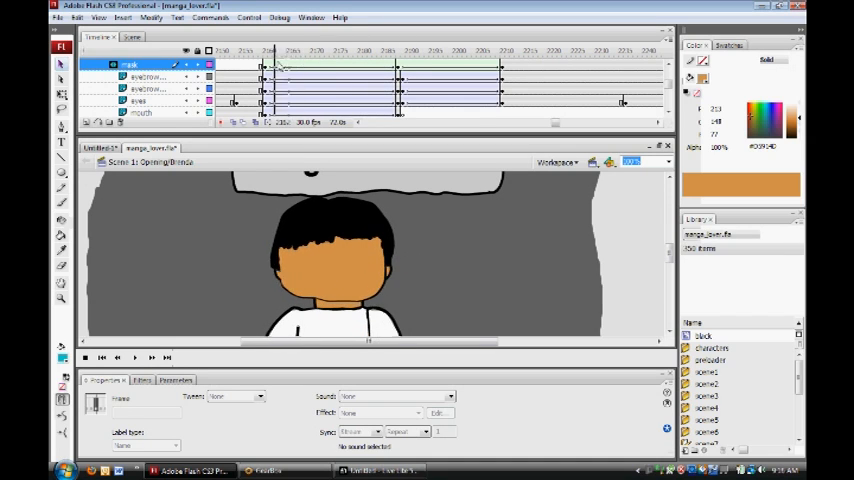
- Go to the frame just before the head turn, with the boy facing forward
click(333, 50)
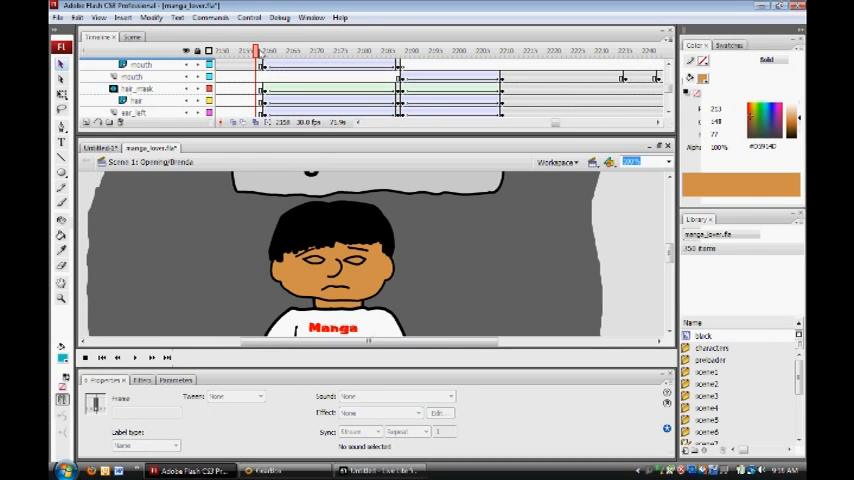
- Select the hair_mask layer's shape tween and scrub through the head turn
click(297, 50)
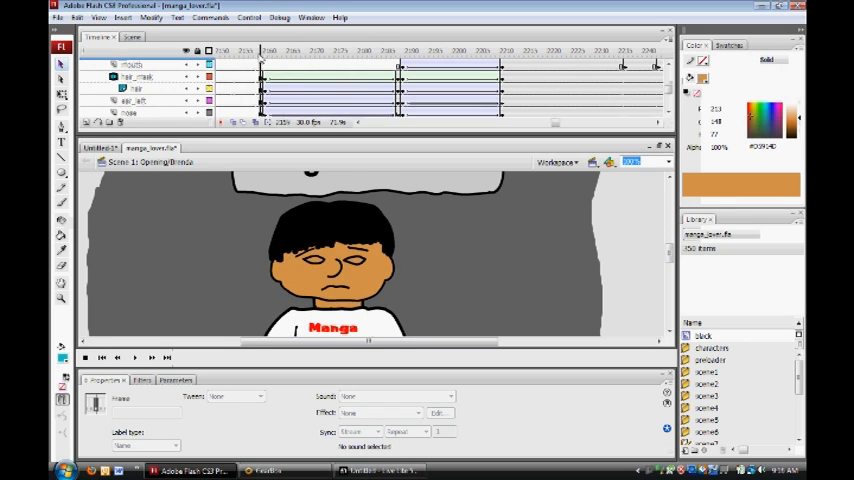
click(140, 76)
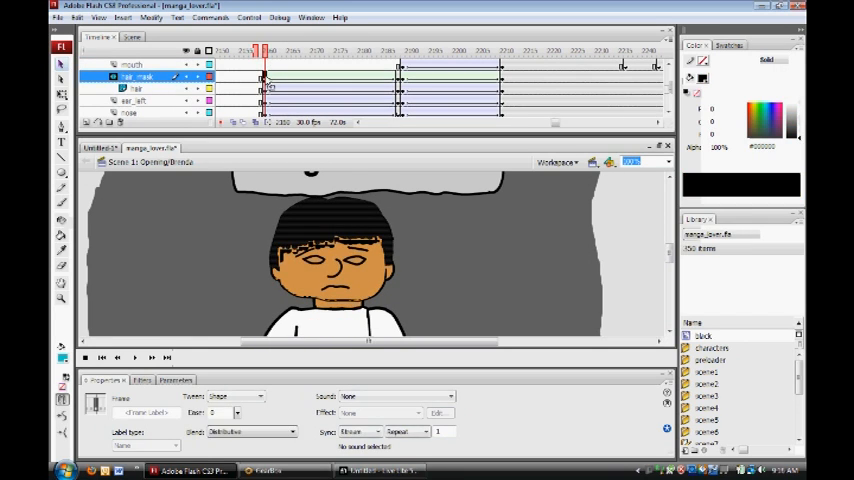
click(357, 50)
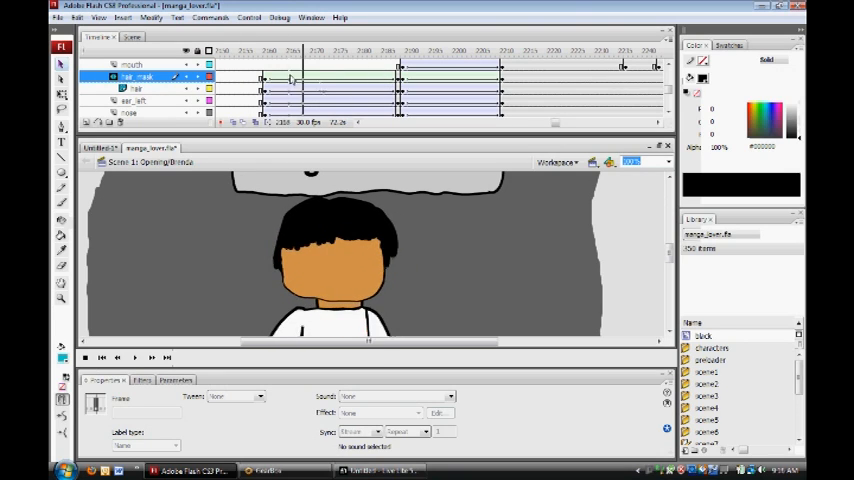
click(293, 50)
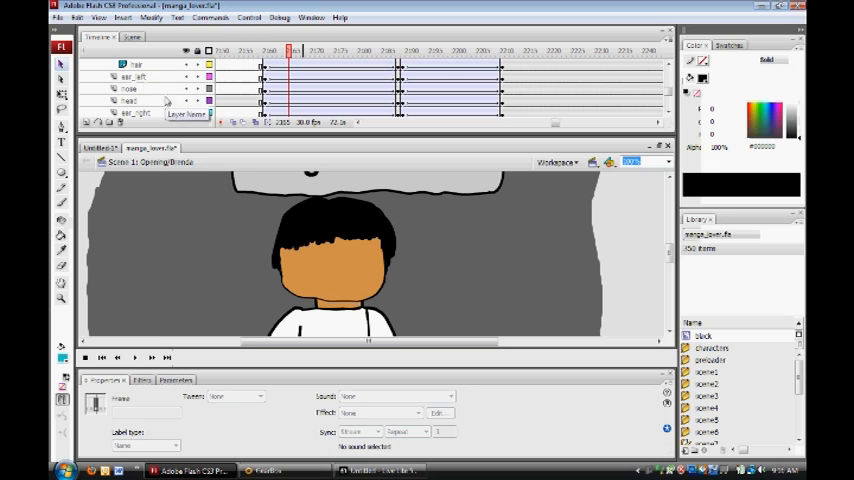
mouse_move(165, 92)
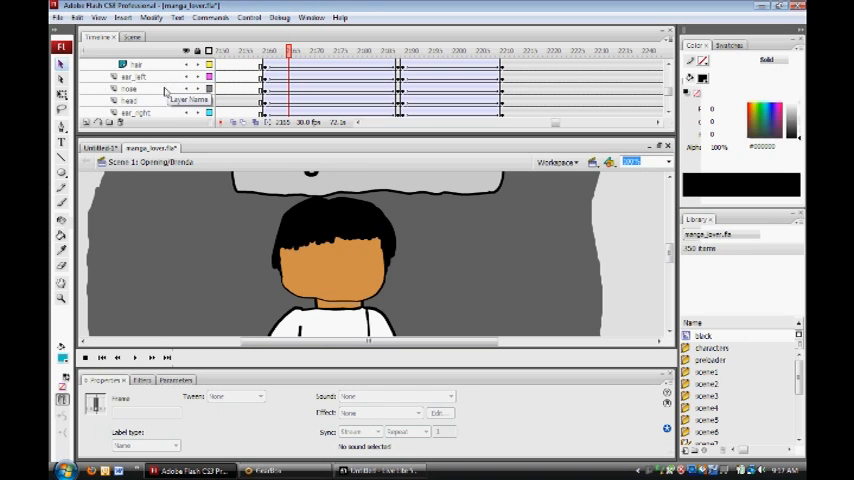